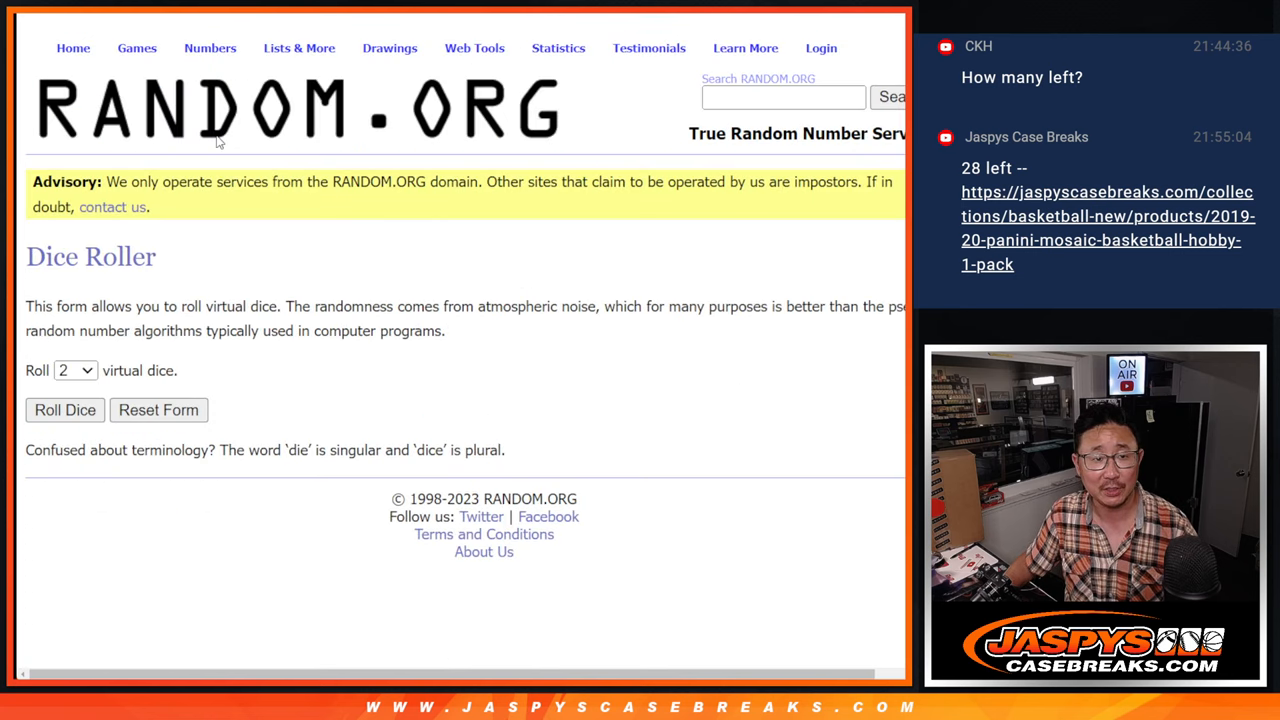
Step: Reshuffle the name list, then load the NBA team list into the List Randomizer
left_click(64, 410)
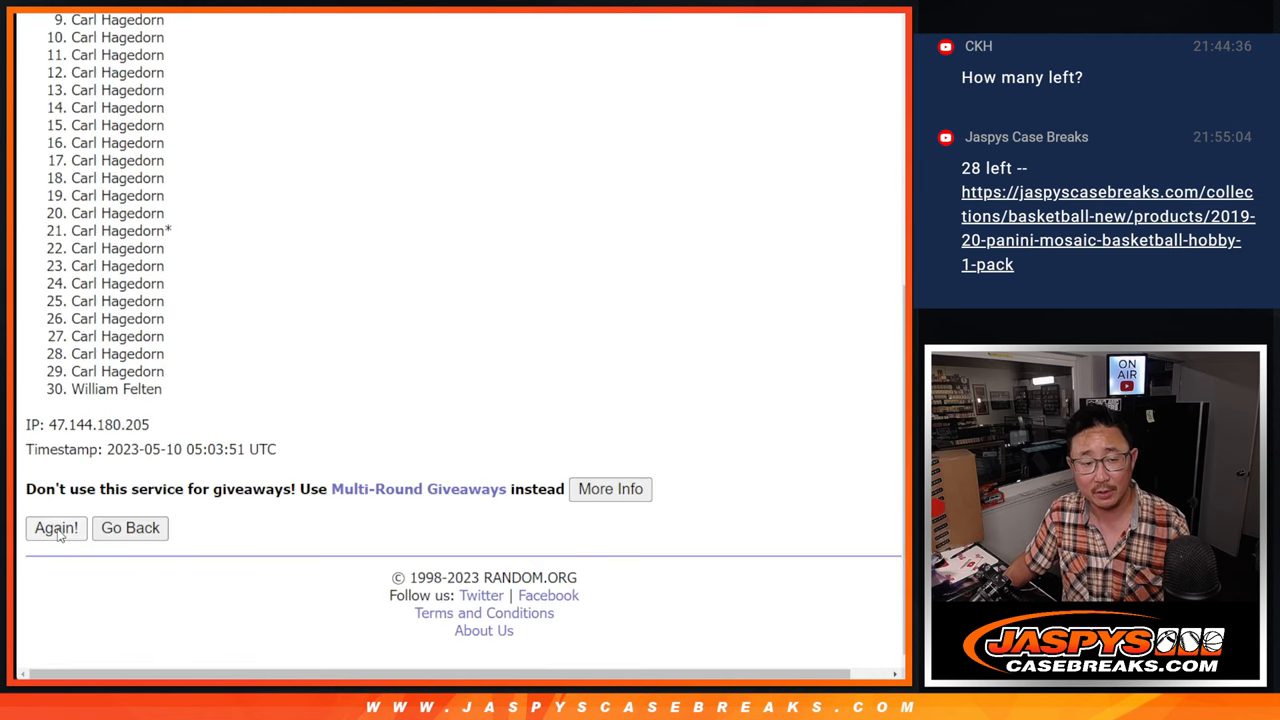
left_click(55, 528)
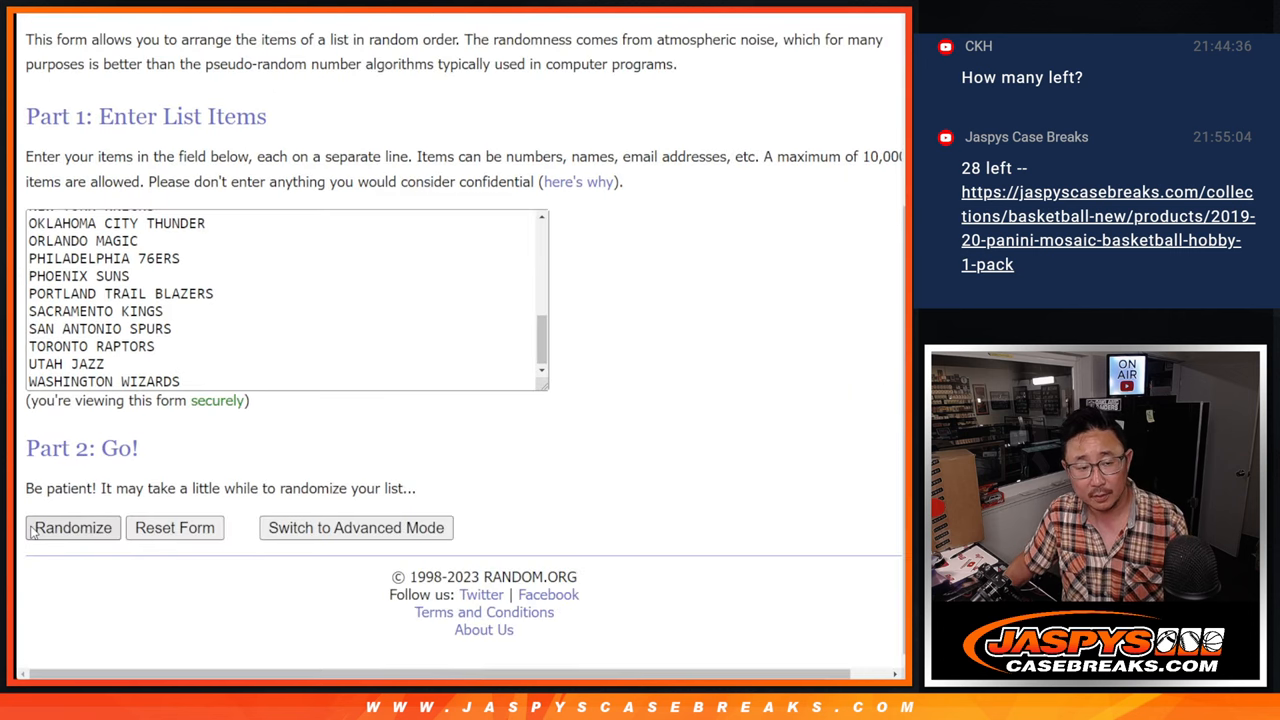
Step: Randomize the NBA team list twice and scroll down to the shuffled result
left_click(72, 527)
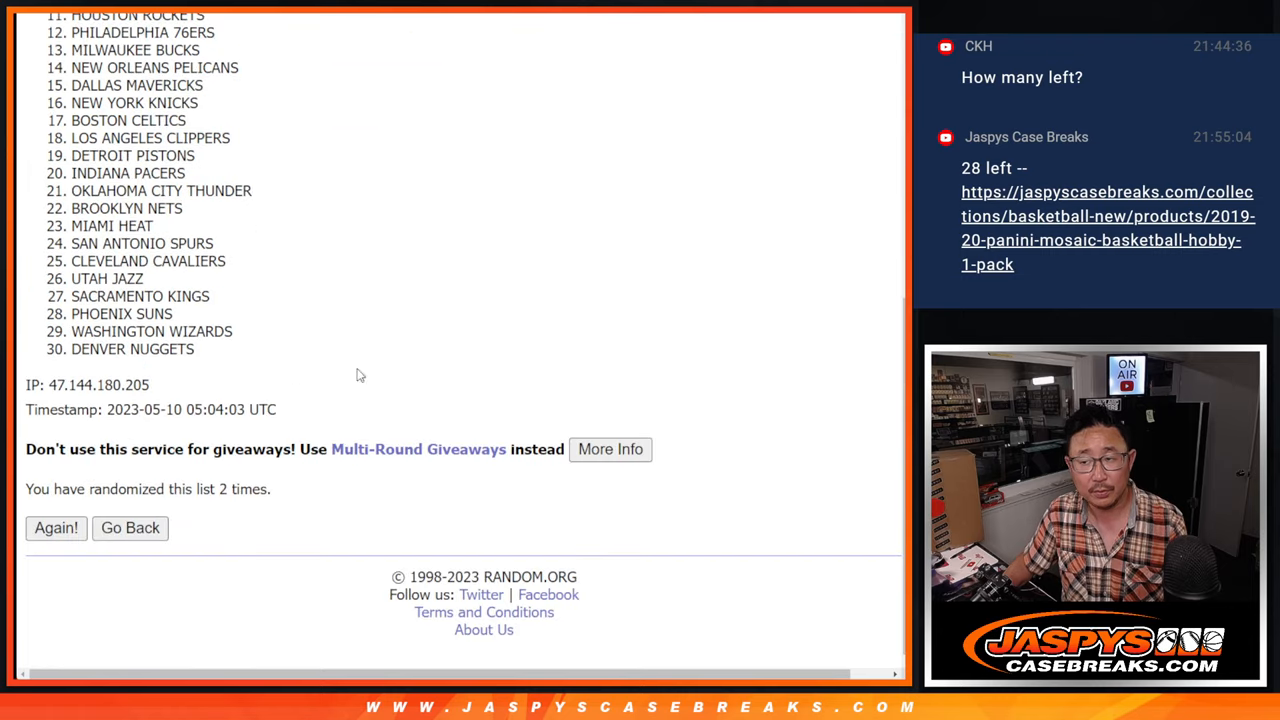
left_click(55, 528)
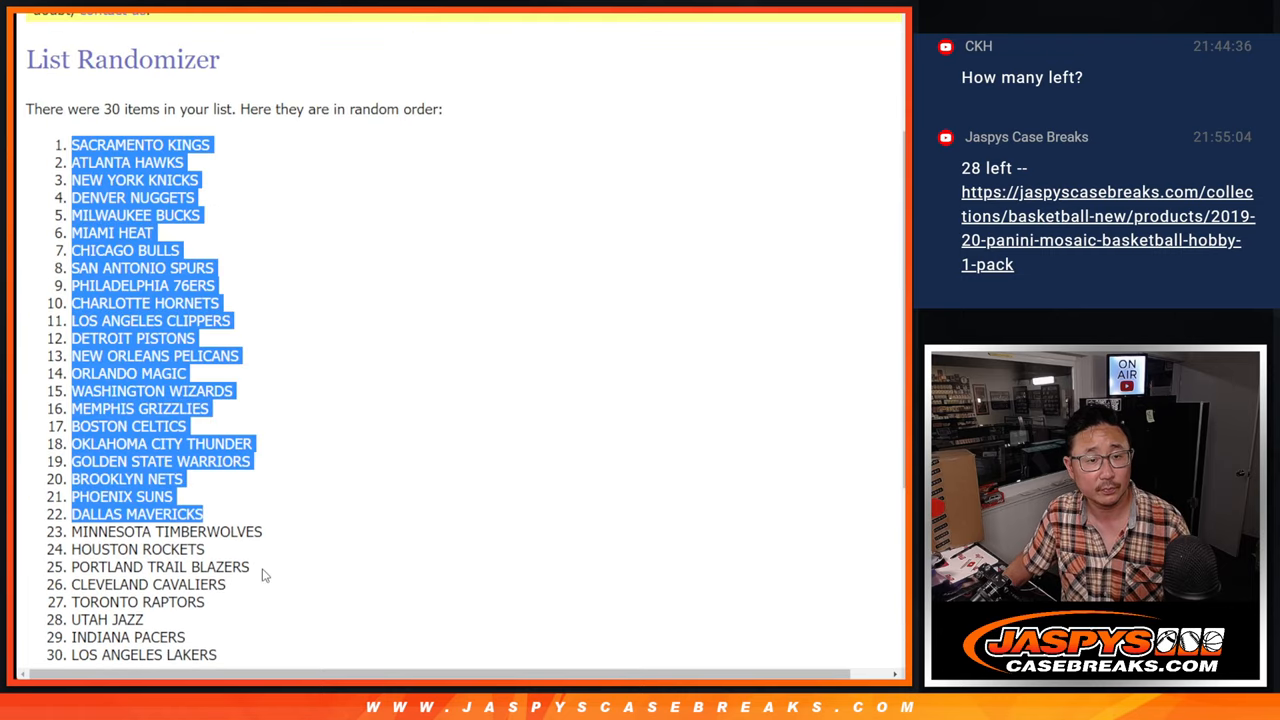
scroll("down", 3)
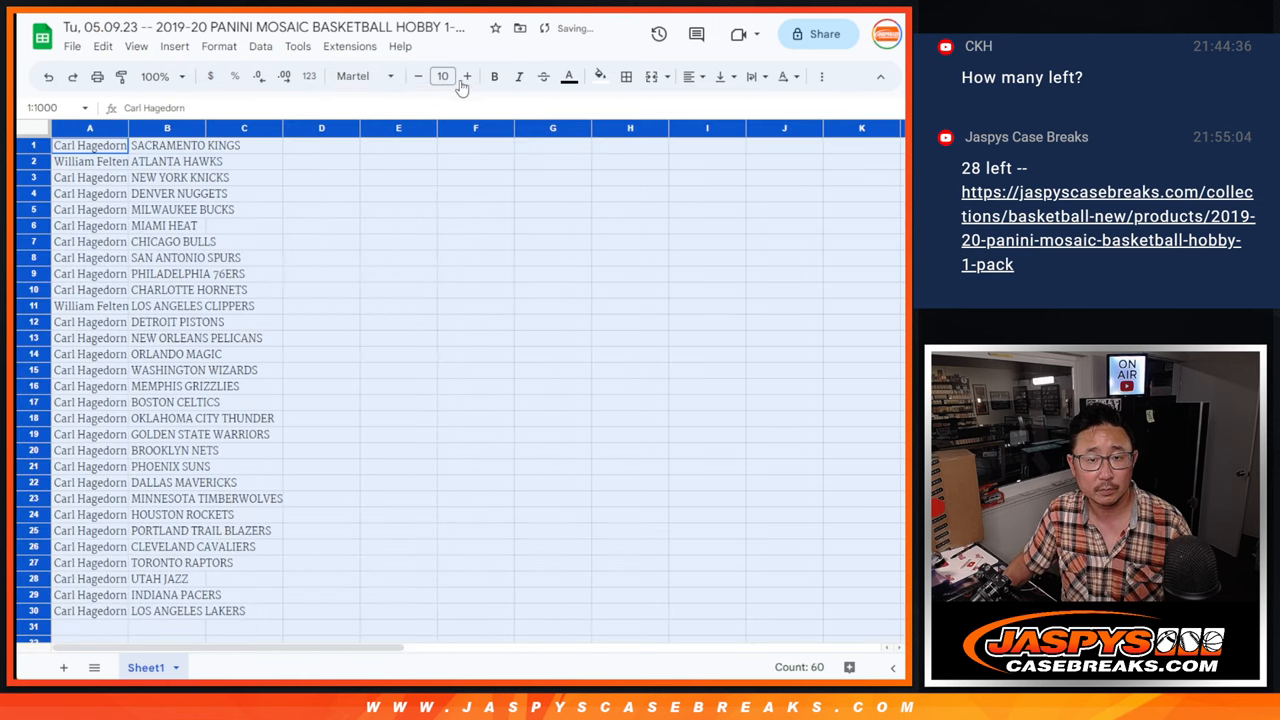
Step: Zoom the sheet to 150% and review the first fifteen name–team pairs
left_click(160, 76)
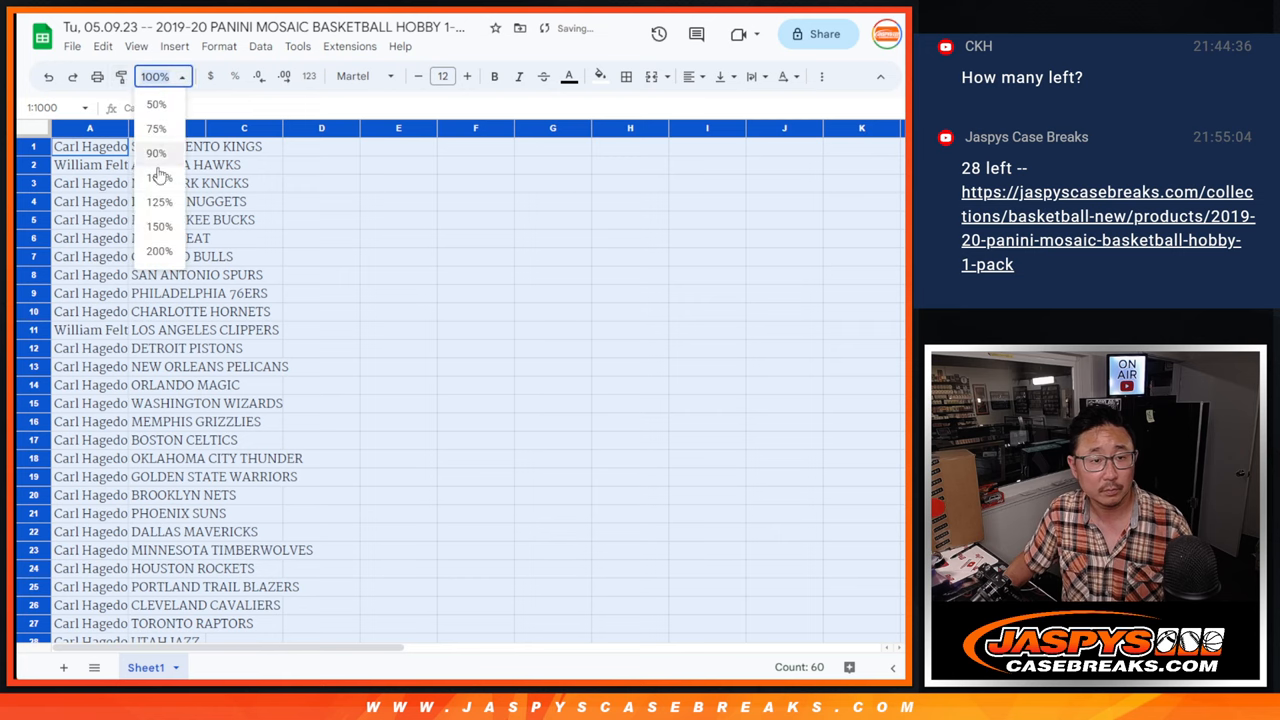
left_click(159, 226)
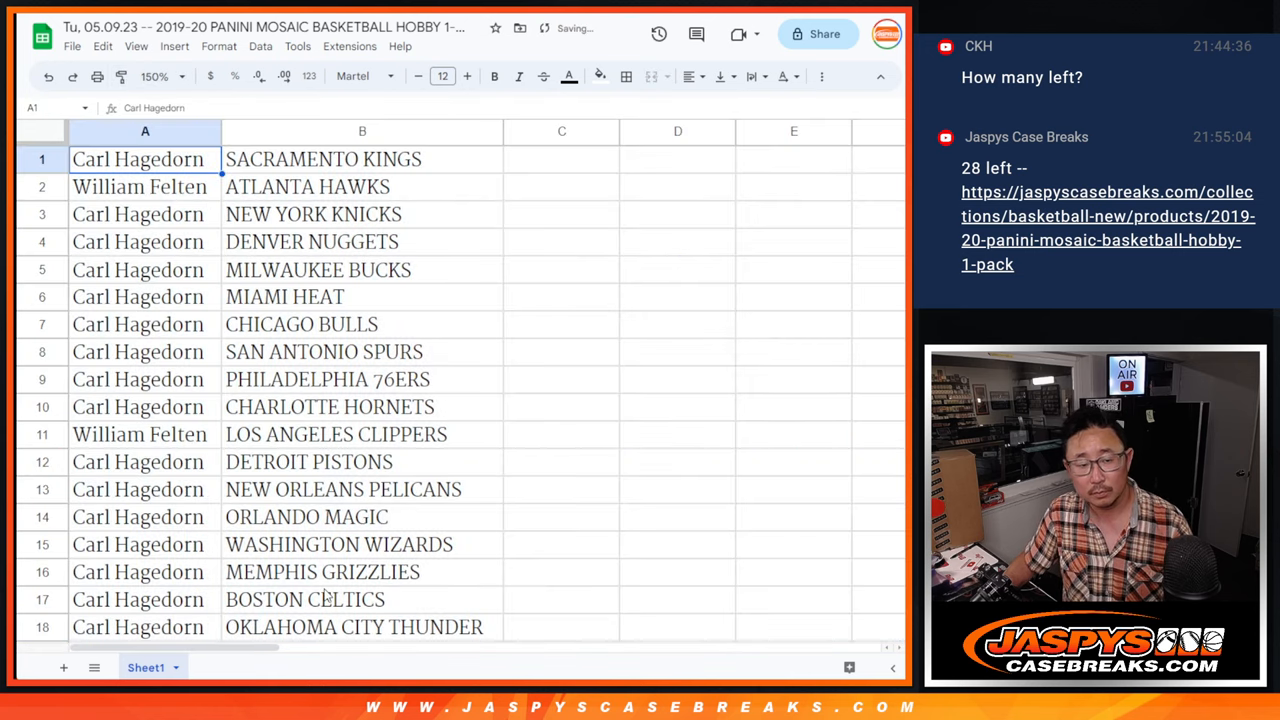
left_click_drag(145, 159, 362, 544)
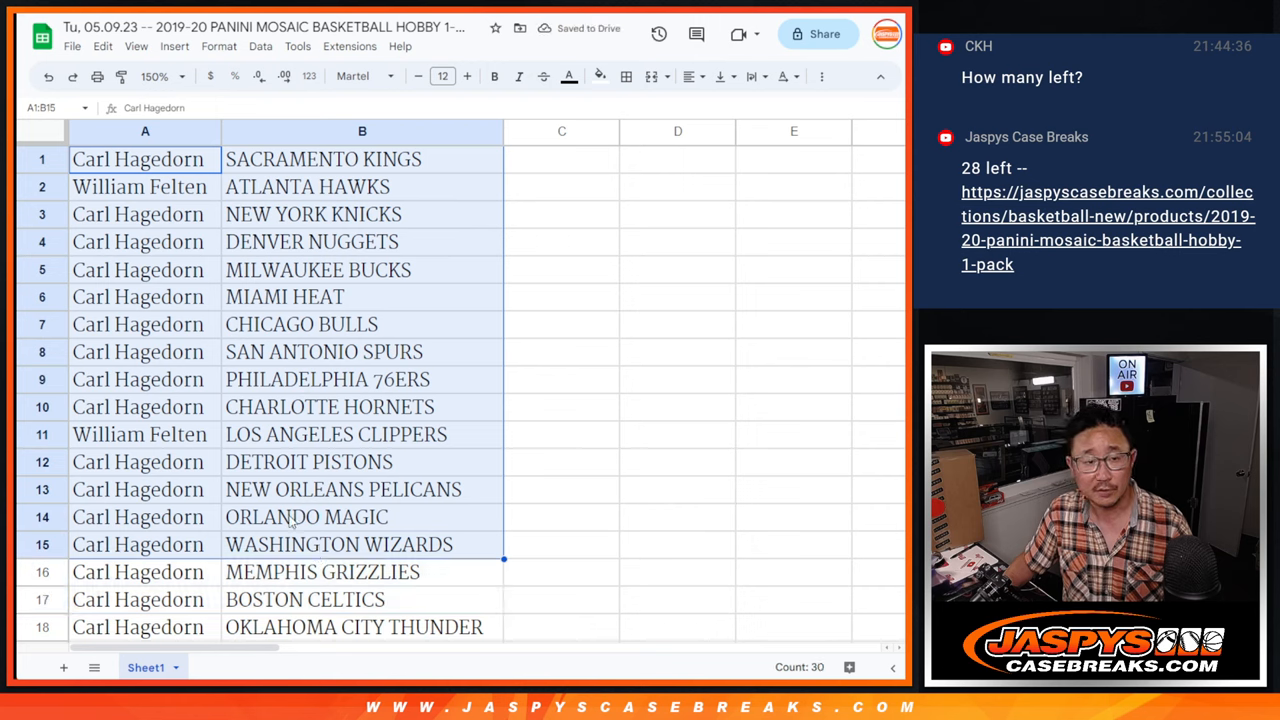
scroll("down", 3)
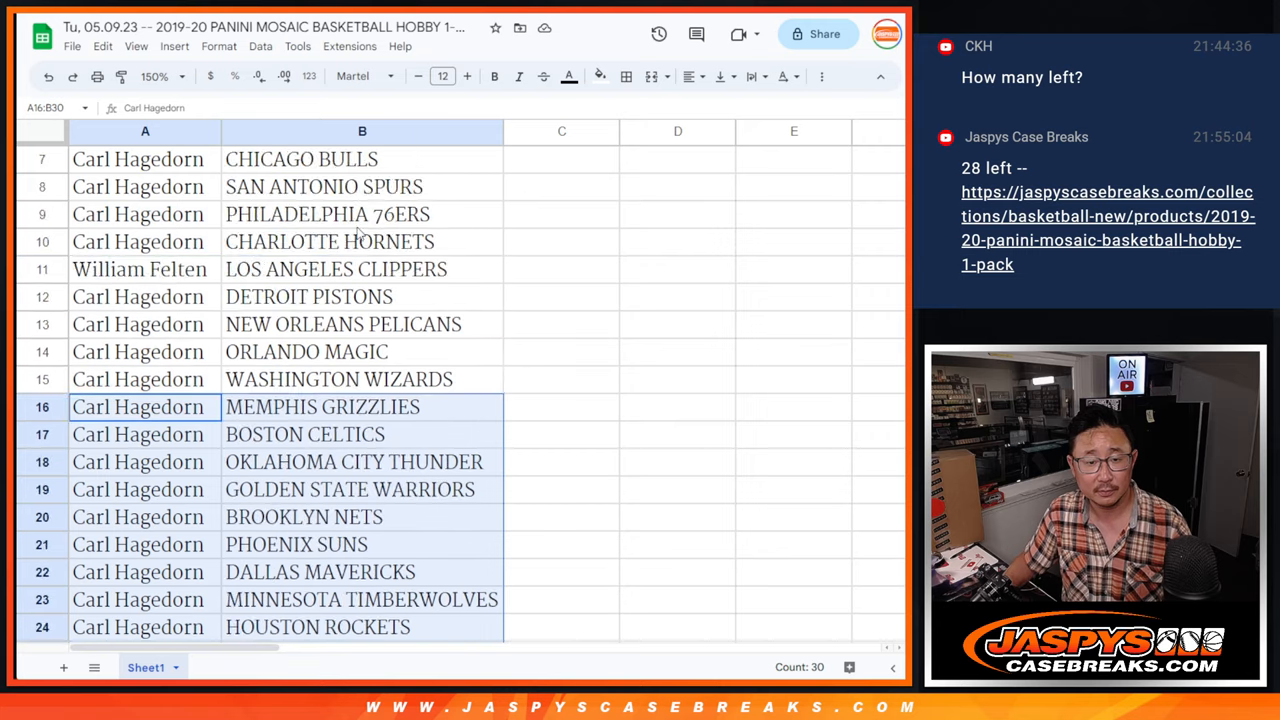
Step: Set zoom to 88% and sort the sheet A to Z by the team column
left_click(162, 76)
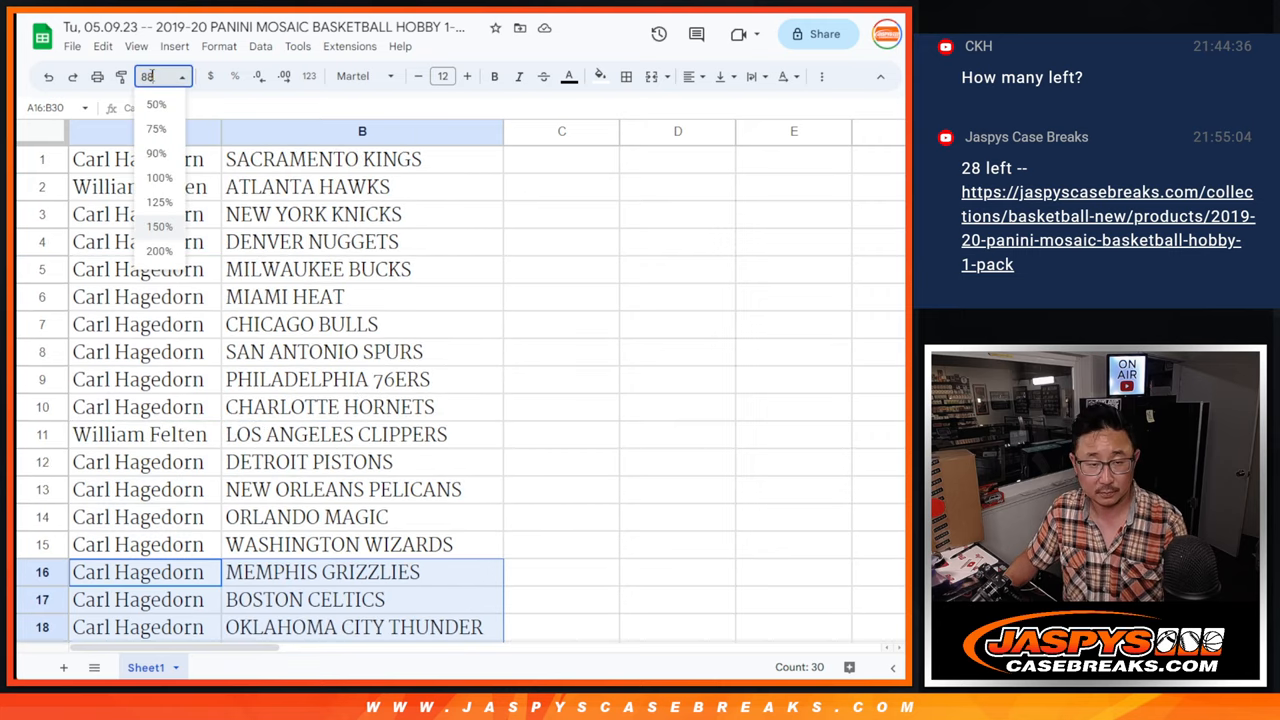
right_click(362, 131)
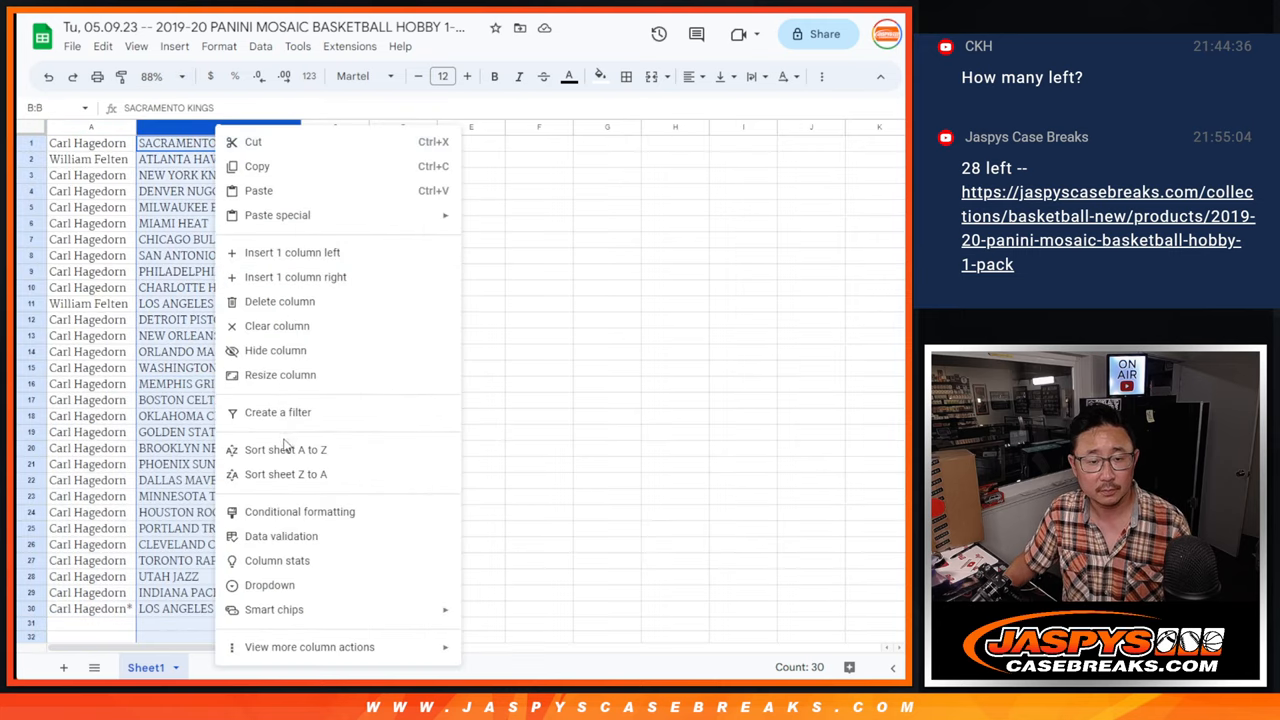
left_click(285, 449)
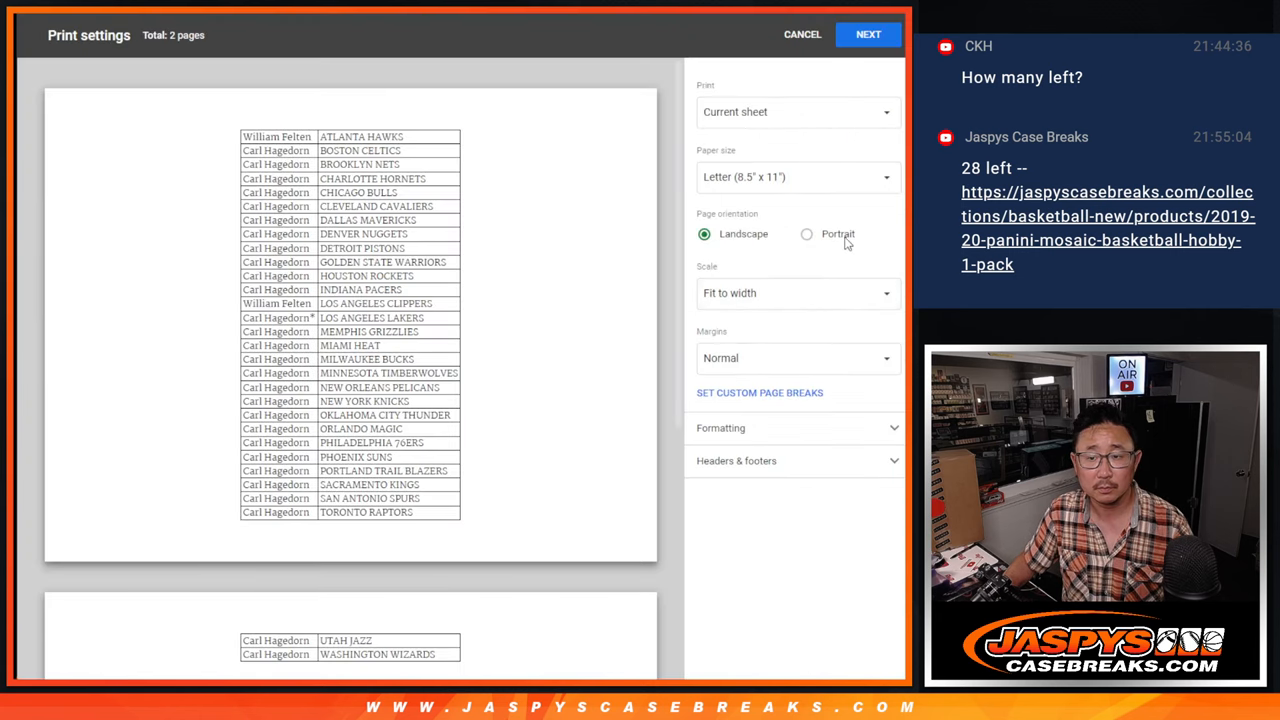
Step: Print the sorted list on a portrait page, then go back to RANDOM.ORG
left_click(806, 233)
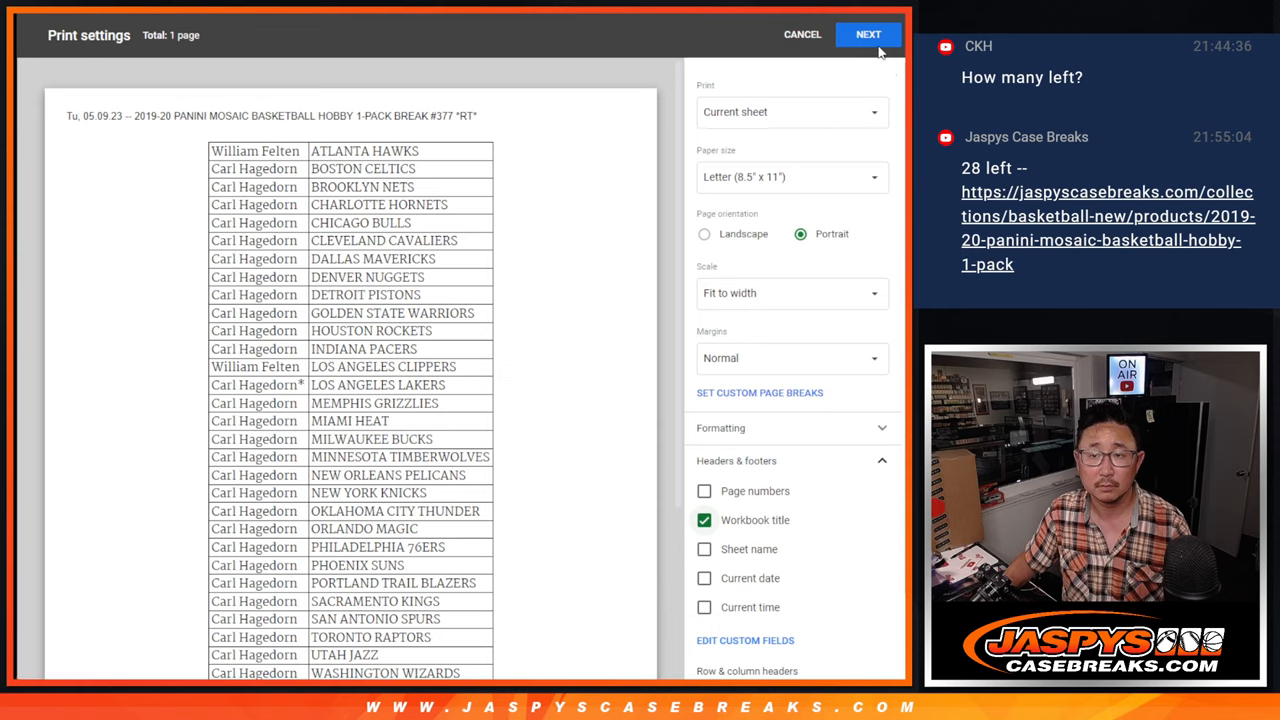
left_click(868, 34)
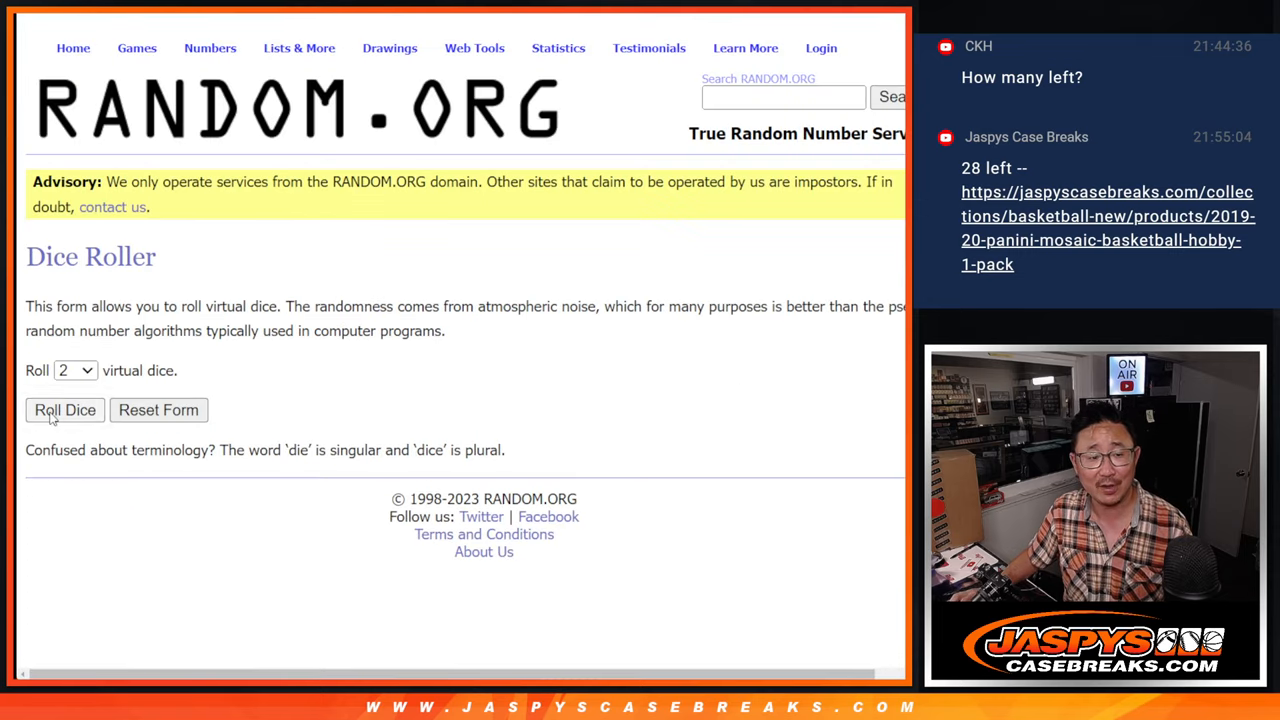
left_click(64, 410)
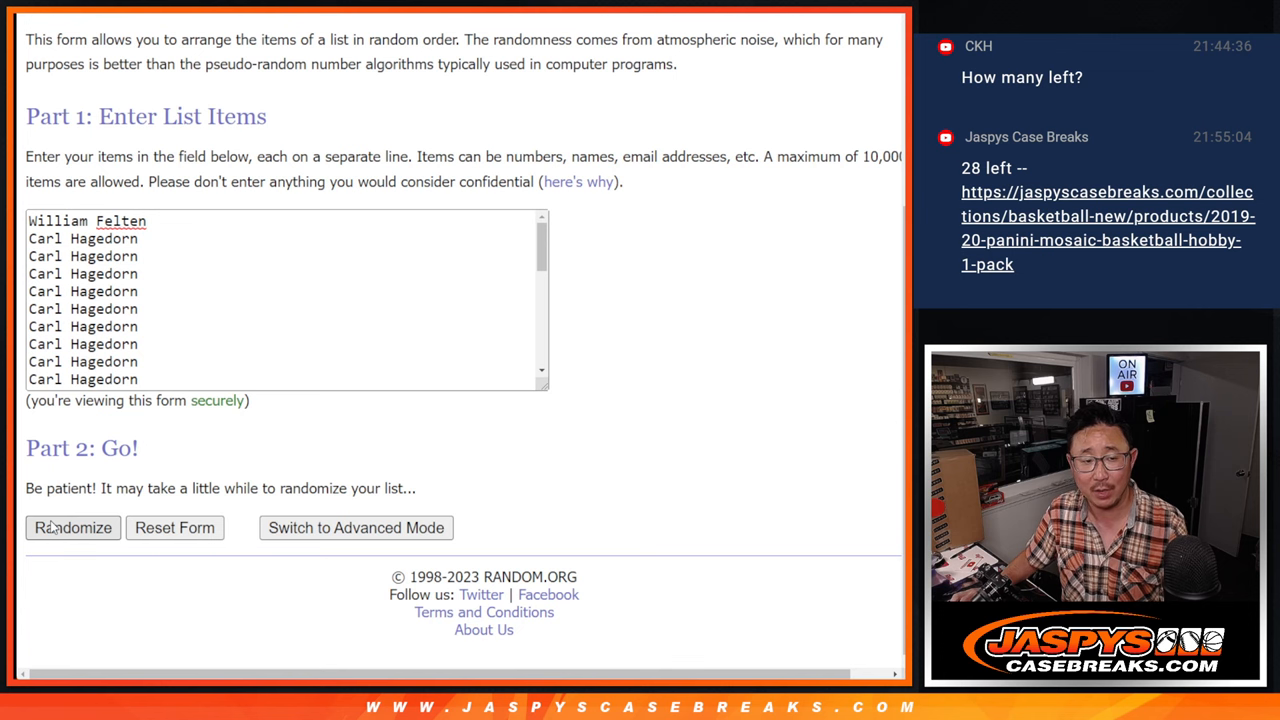
Step: Randomize the 30 names, then repeat with Again! three more times
left_click(72, 527)
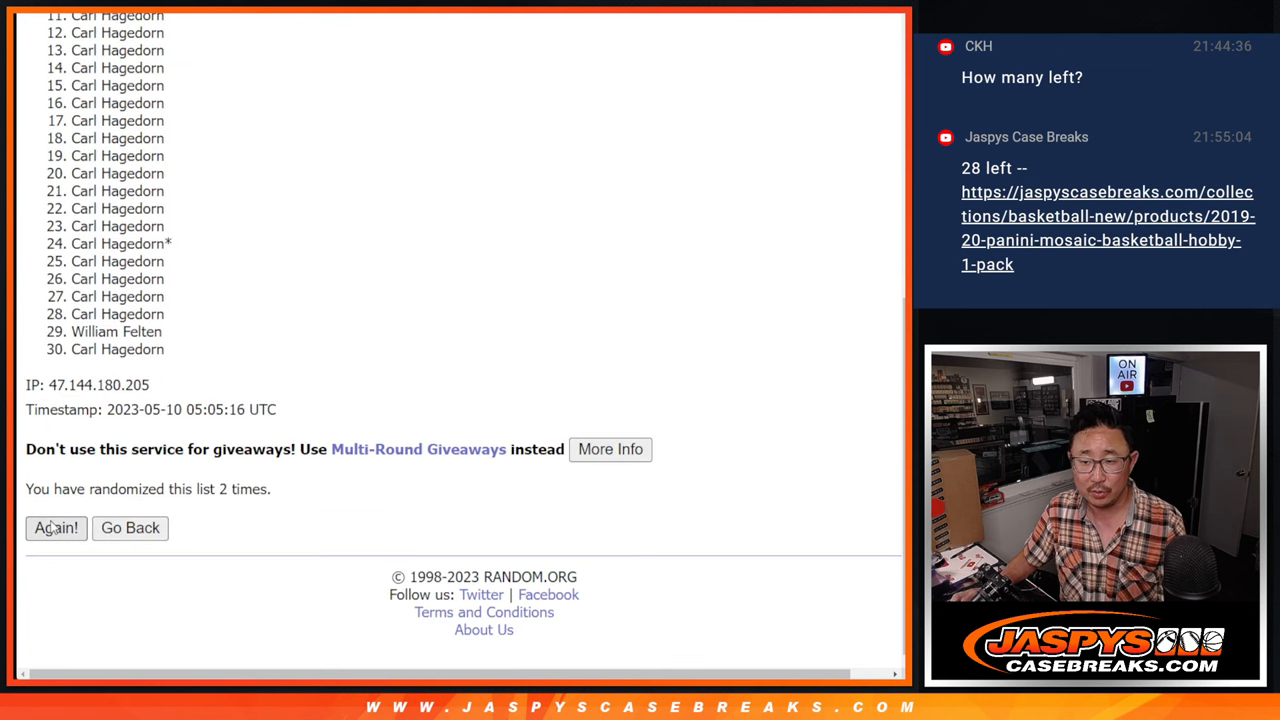
left_click(56, 528)
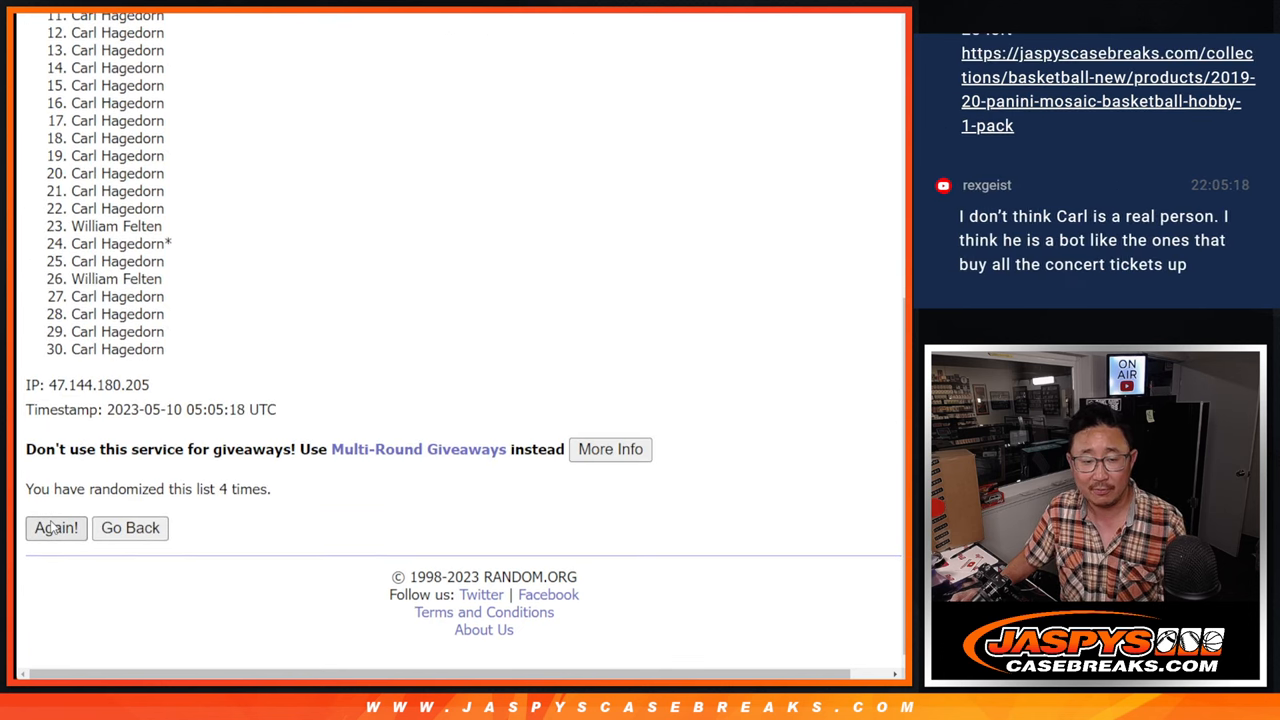
left_click(56, 528)
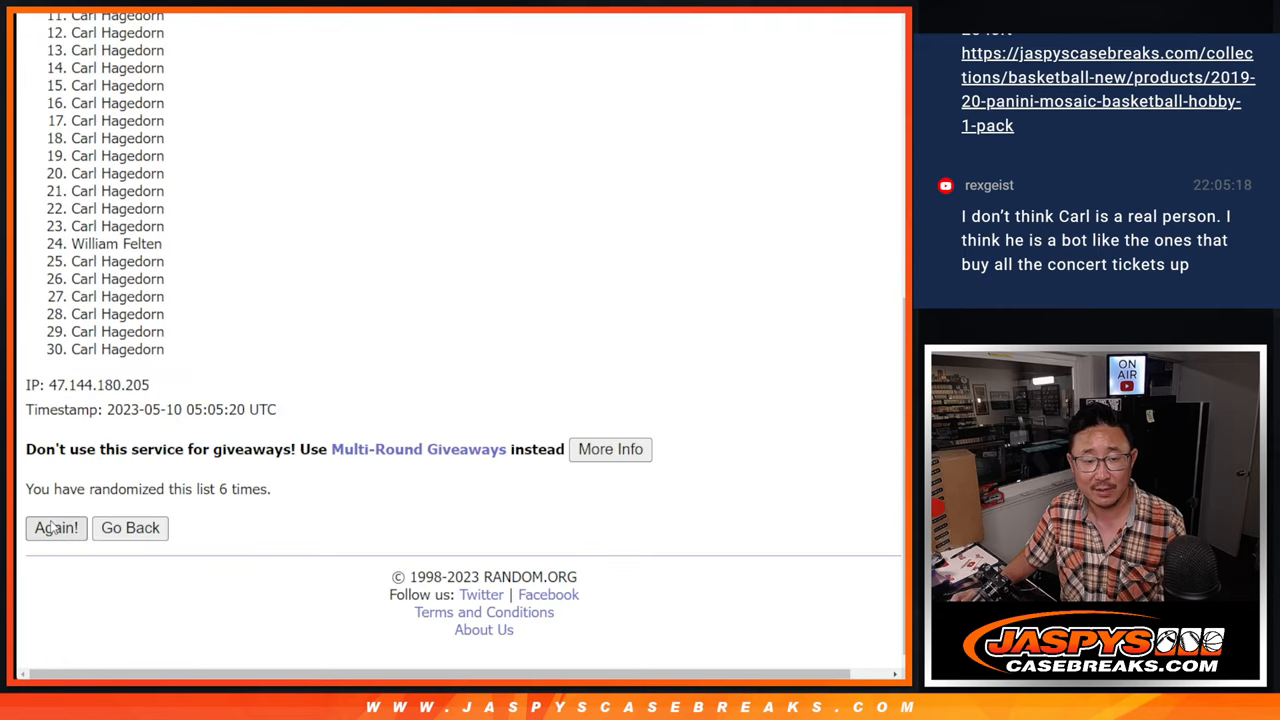
left_click(55, 528)
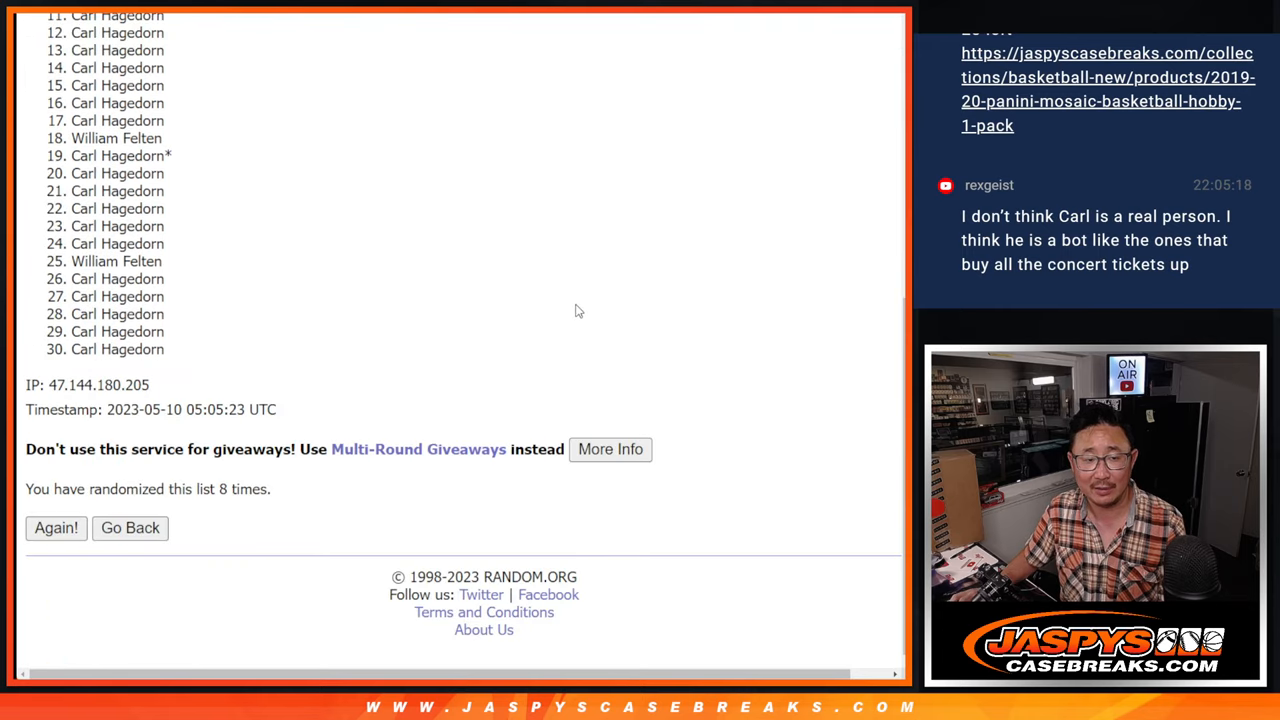